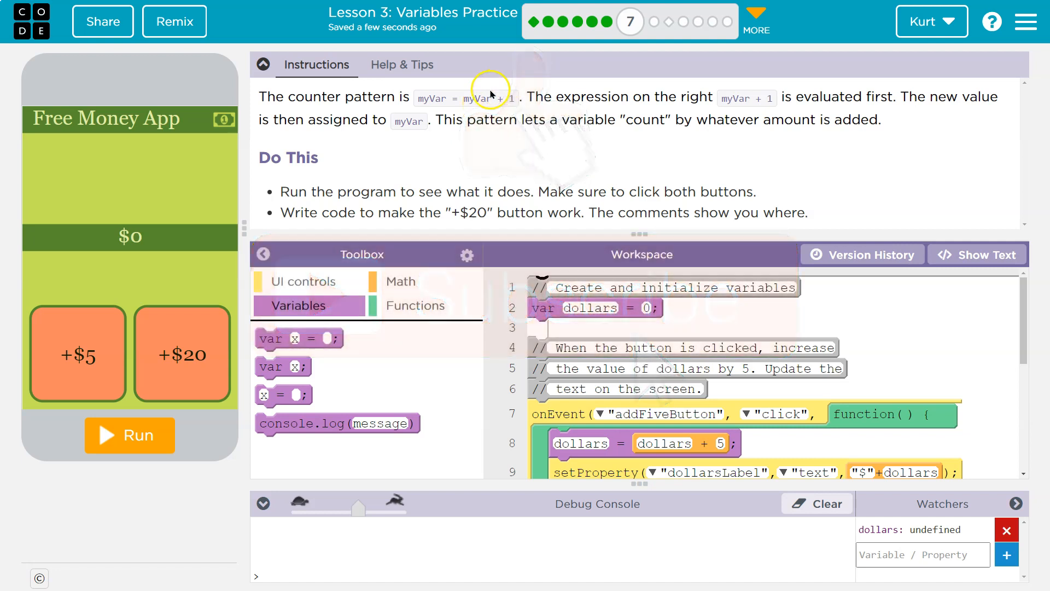
mouse_move(429, 97)
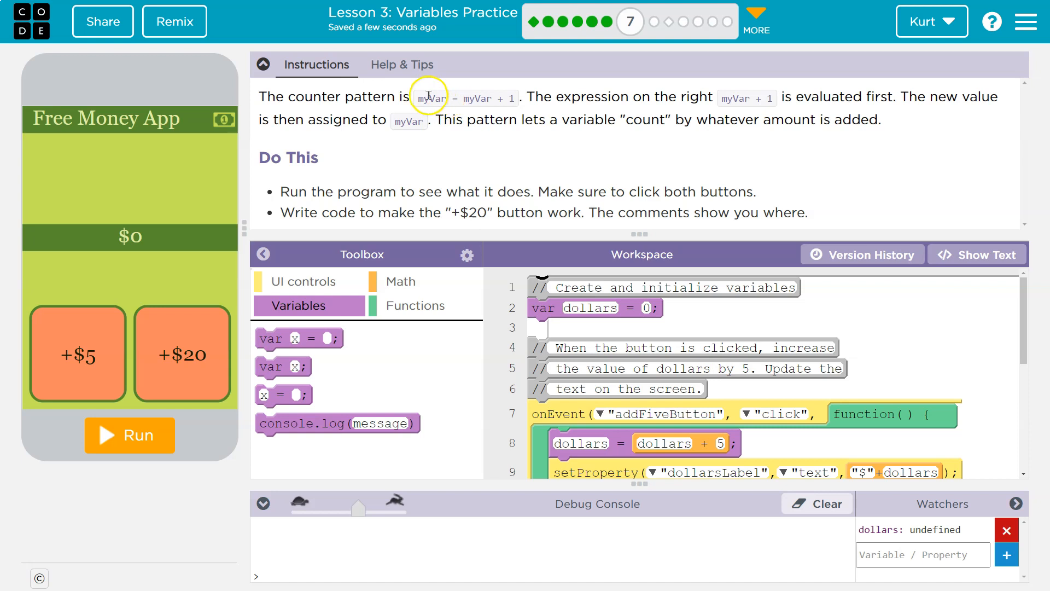
mouse_move(454, 110)
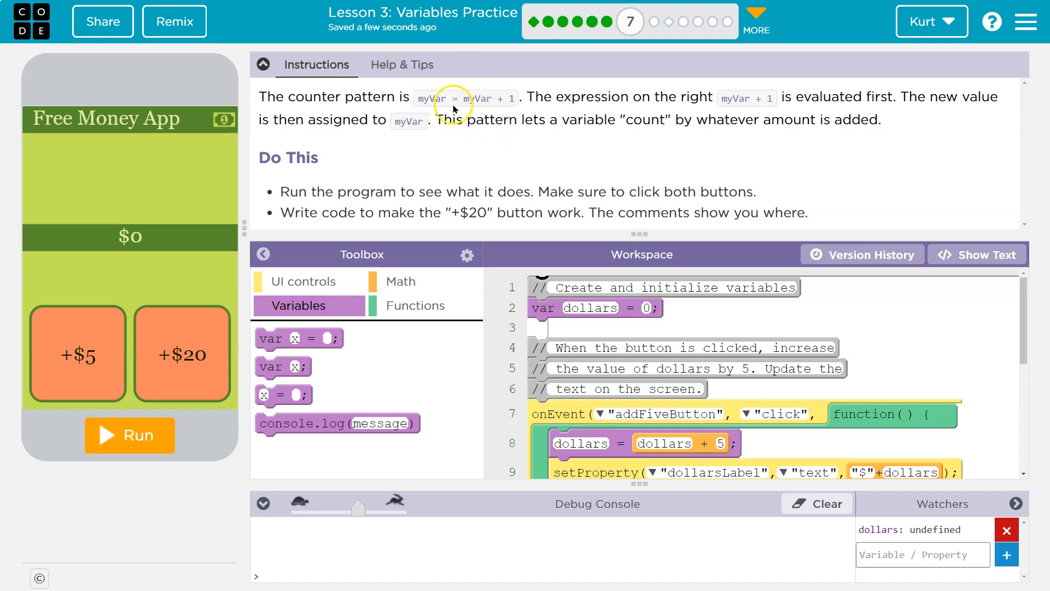
mouse_move(550, 82)
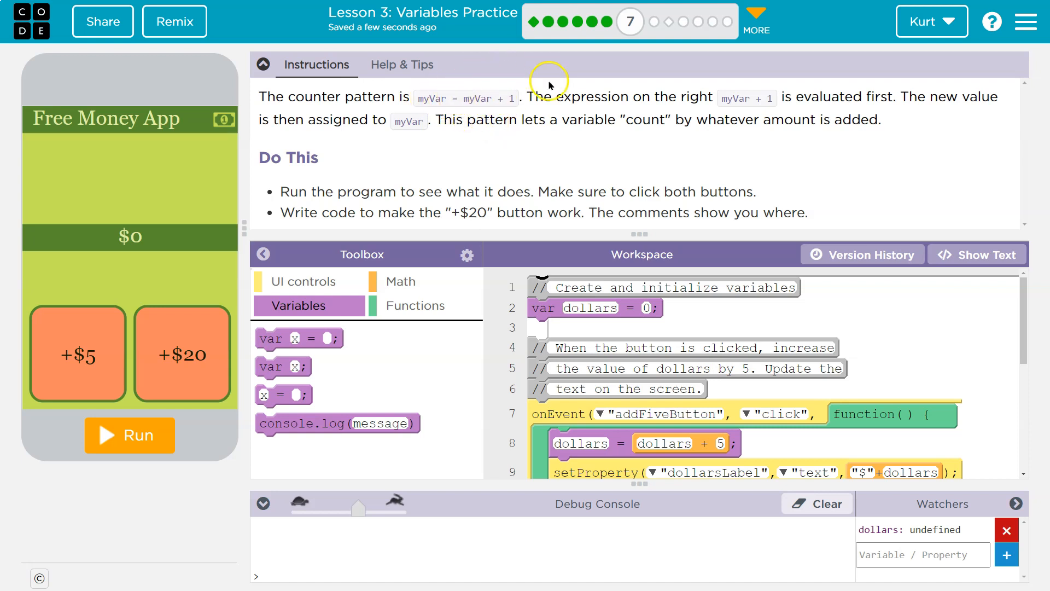
mouse_move(700, 112)
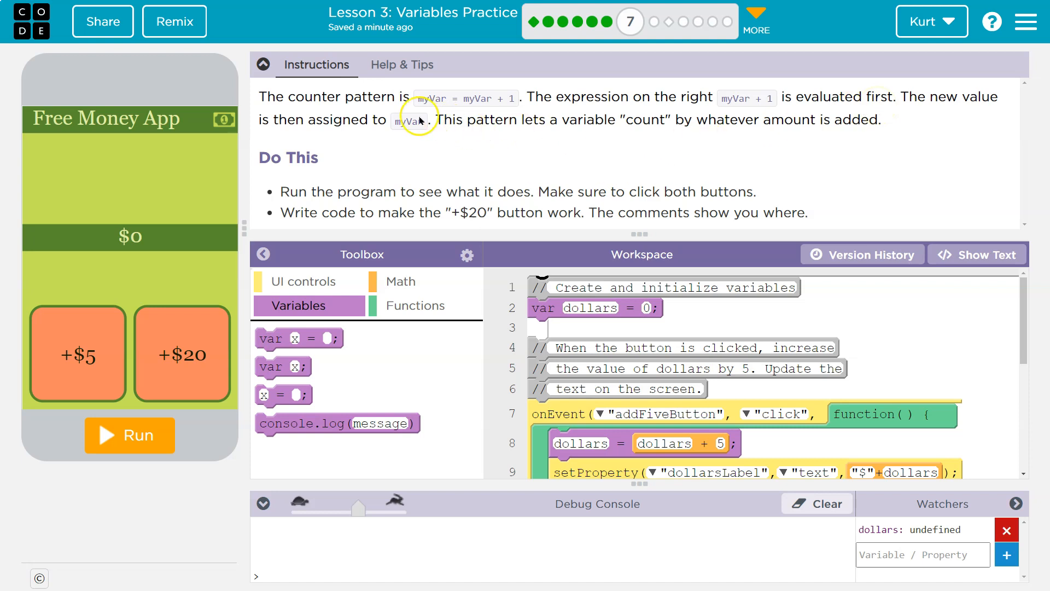
mouse_move(478, 98)
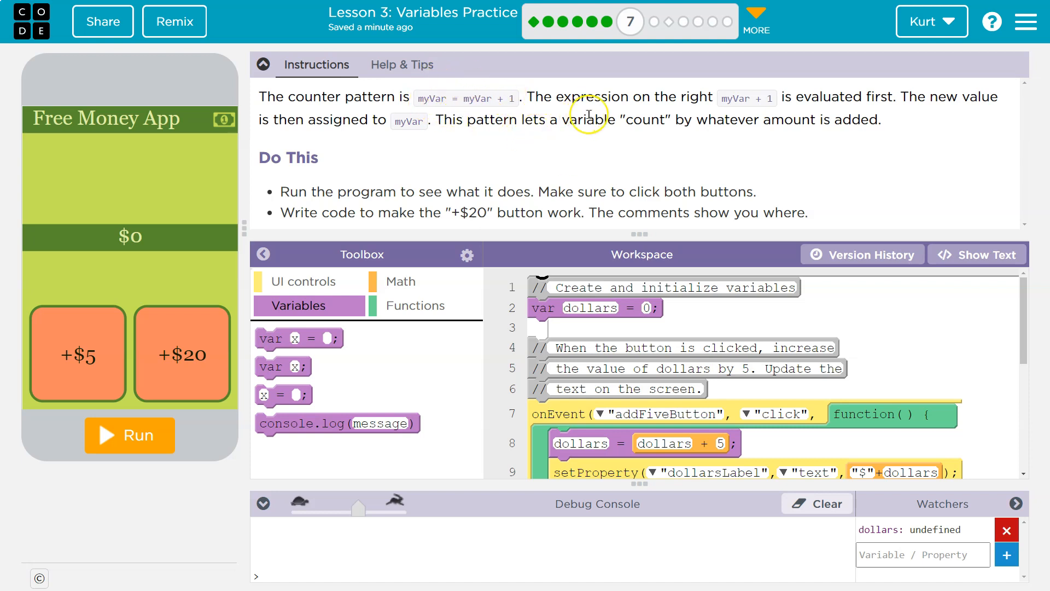
mouse_move(790, 114)
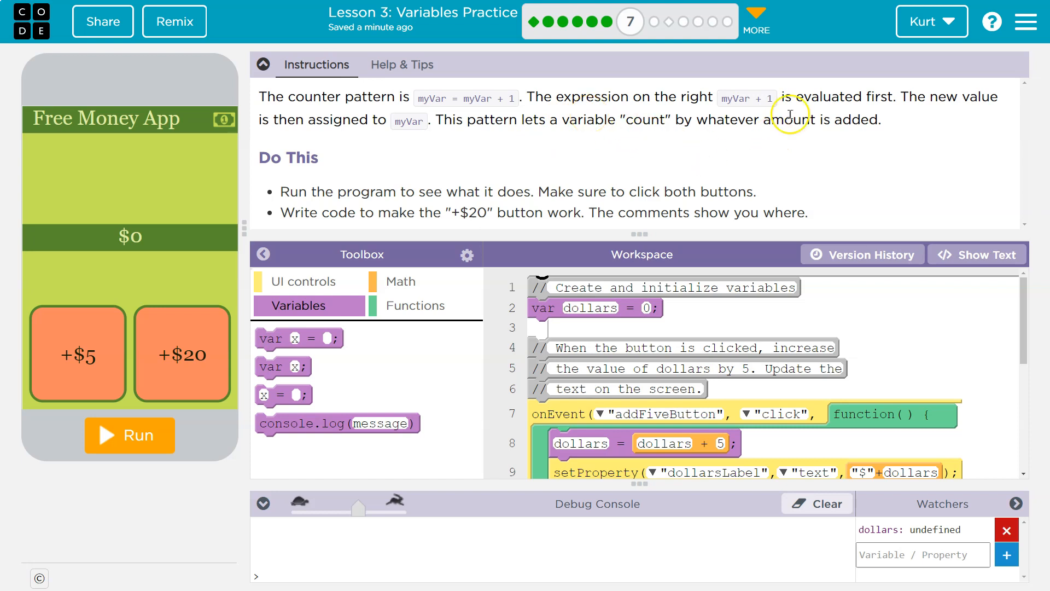
mouse_move(860, 141)
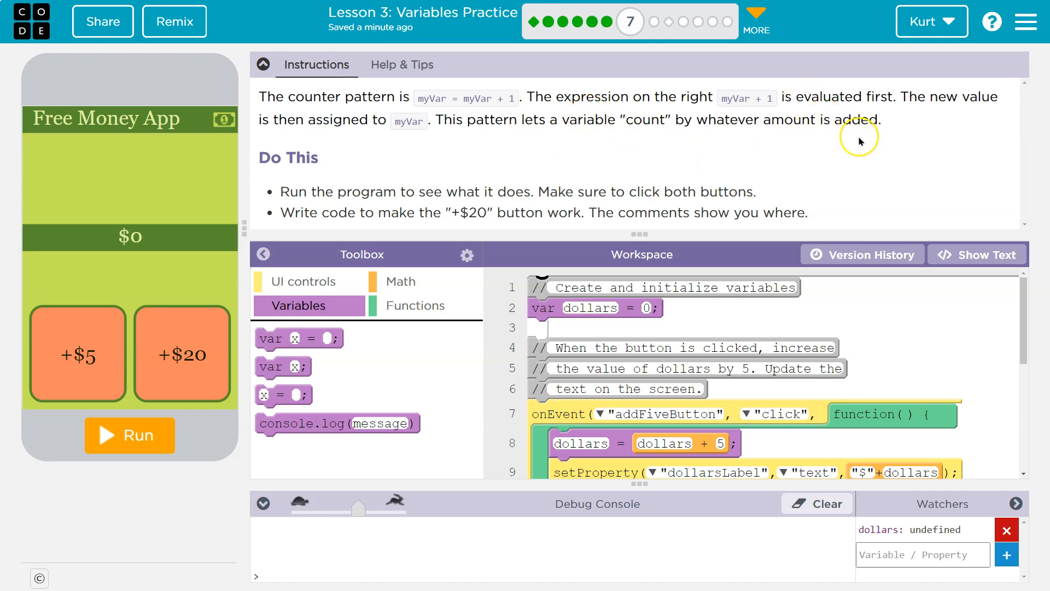
mouse_move(853, 133)
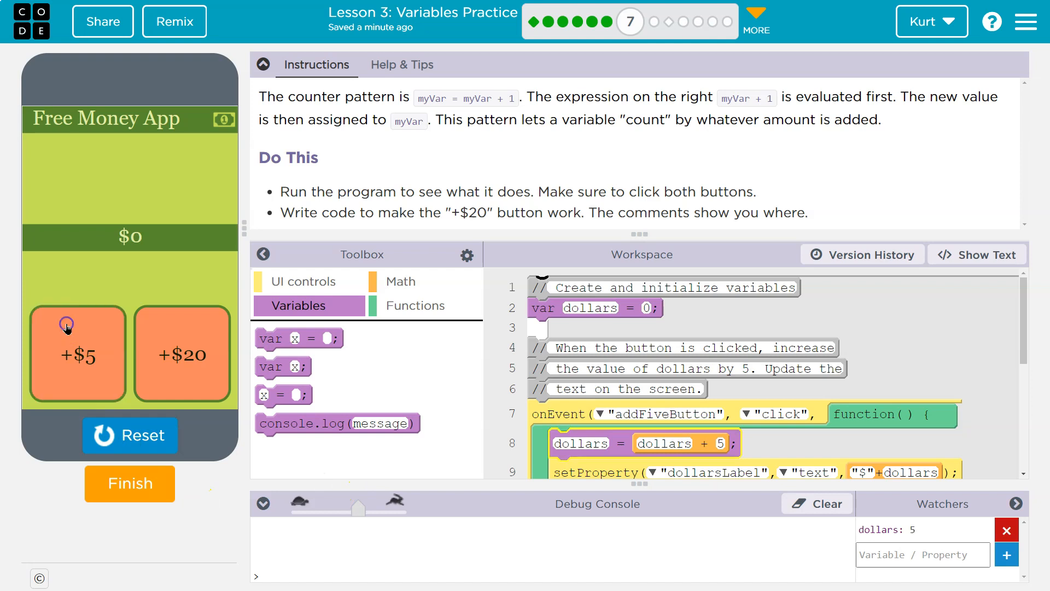
Add $5 four times so the dollars label and watcher reach 20.
left_click(77, 353)
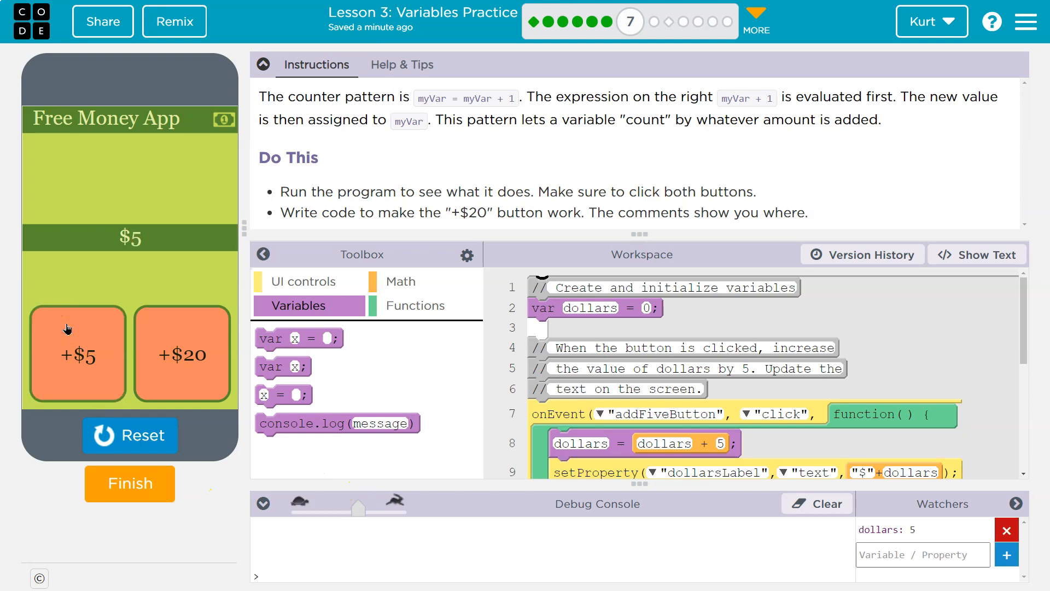
left_click(77, 353)
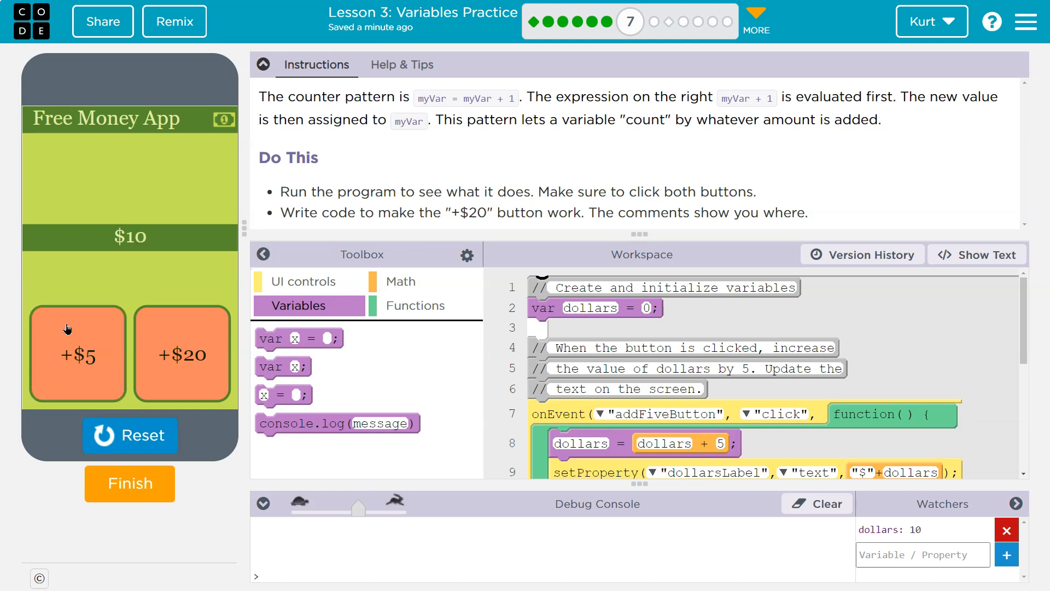
left_click(76, 354)
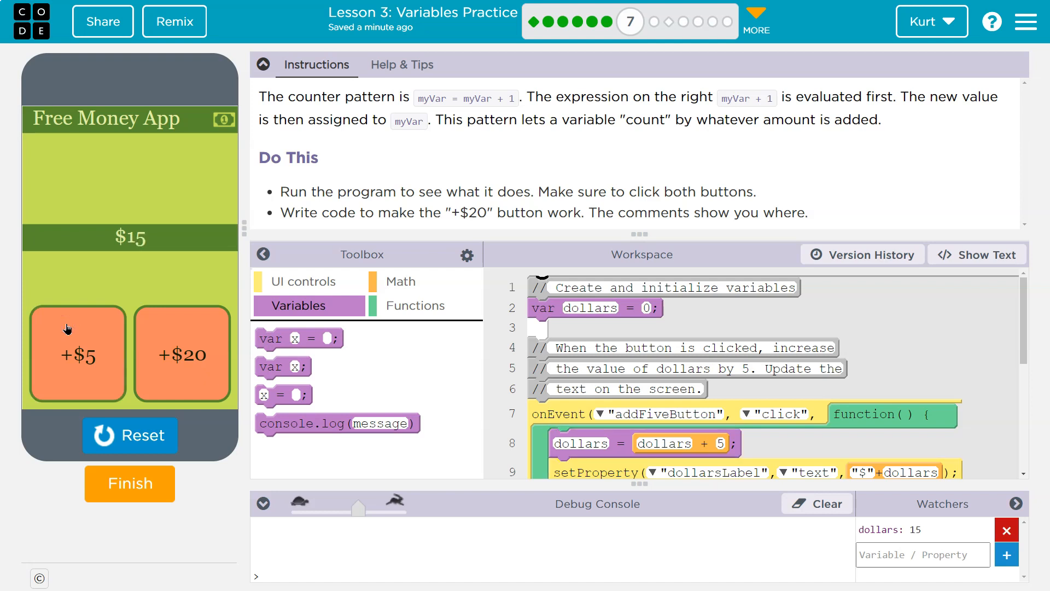
left_click(76, 354)
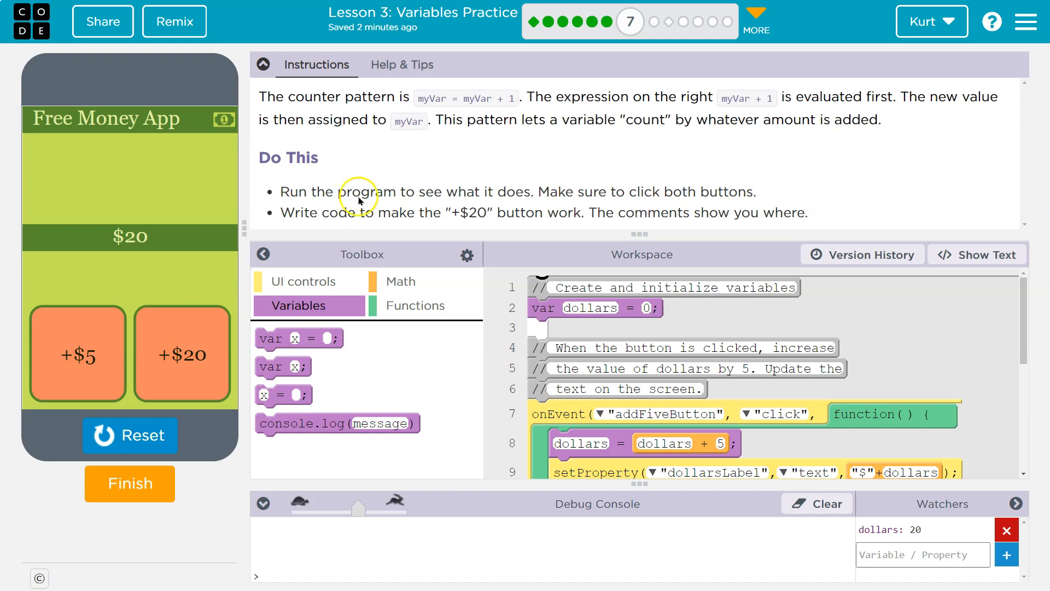
mouse_move(284, 89)
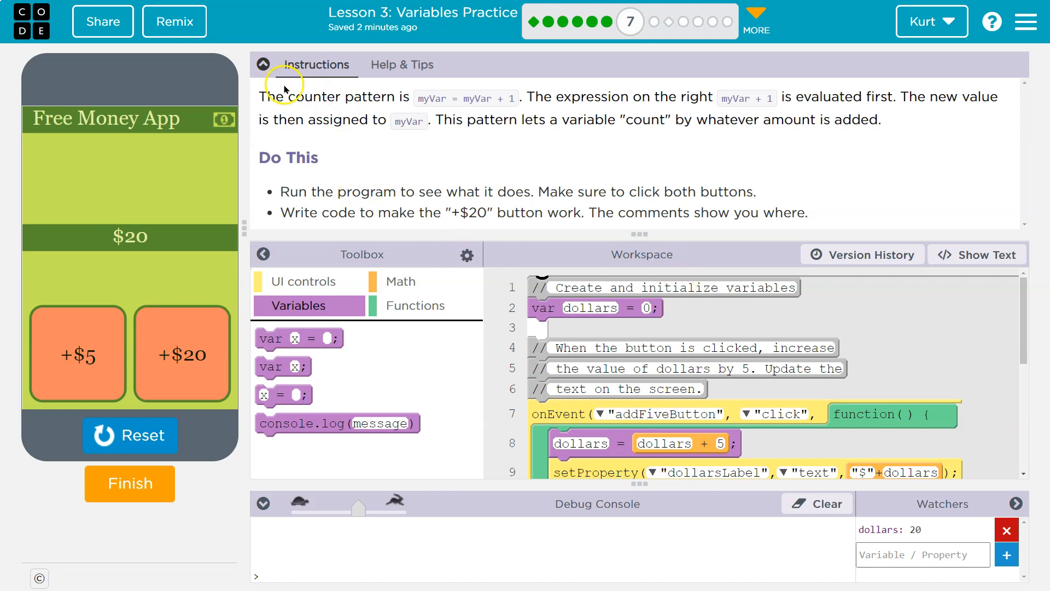
Collapse the Instructions panel and scroll the Workspace to the addTwentyButton handler.
left_click(262, 64)
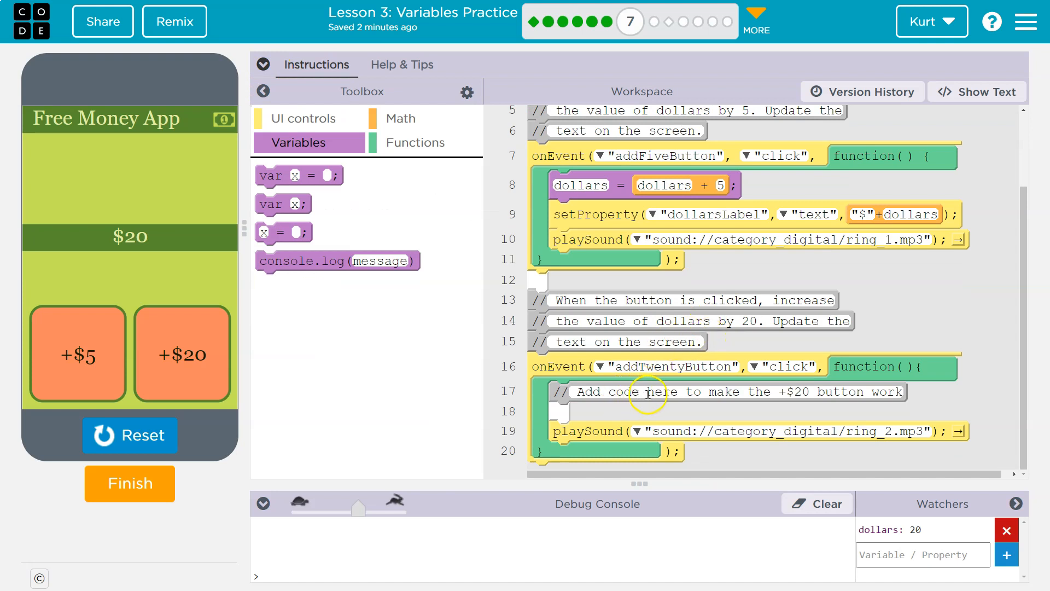
mouse_move(694, 417)
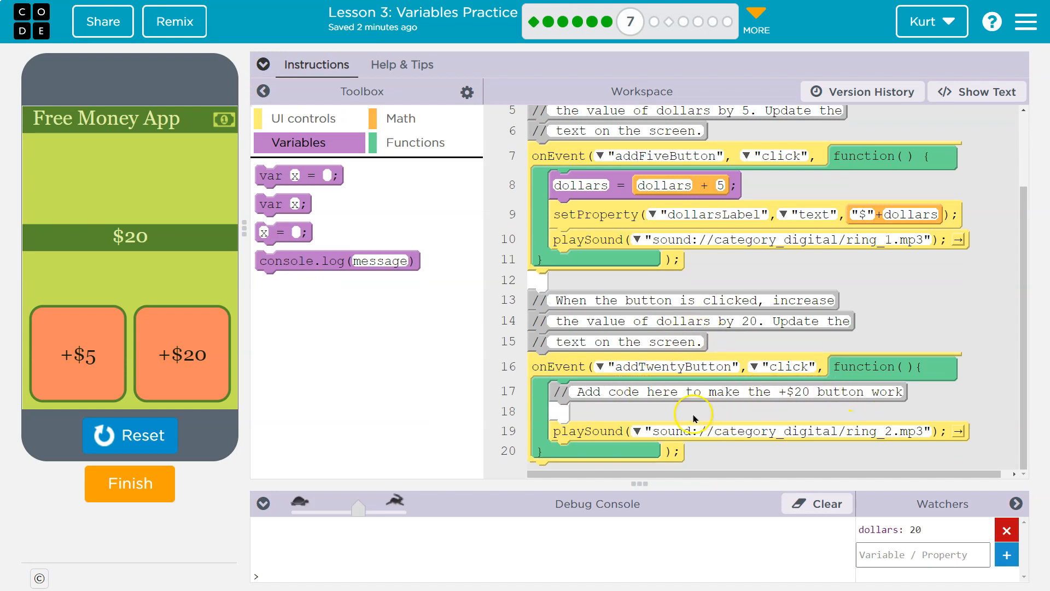
mouse_move(676, 172)
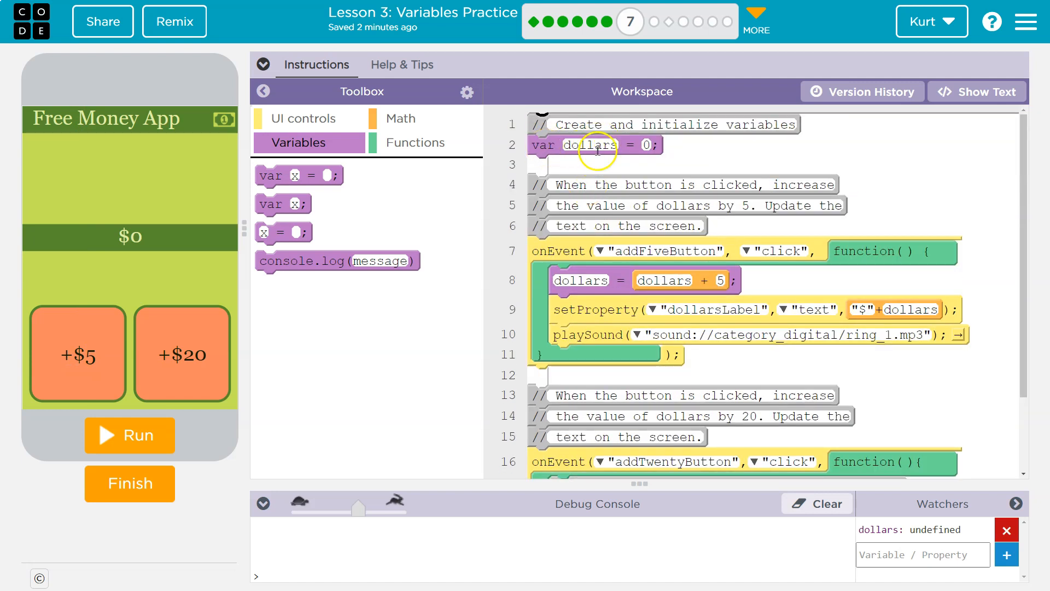
scroll("down", 3)
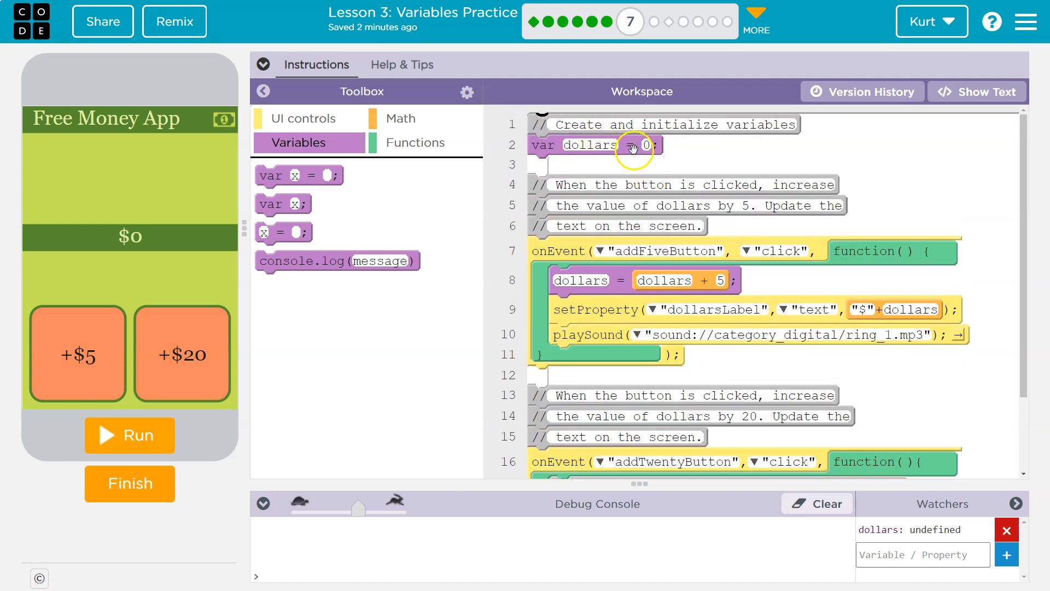
scroll("down", 3)
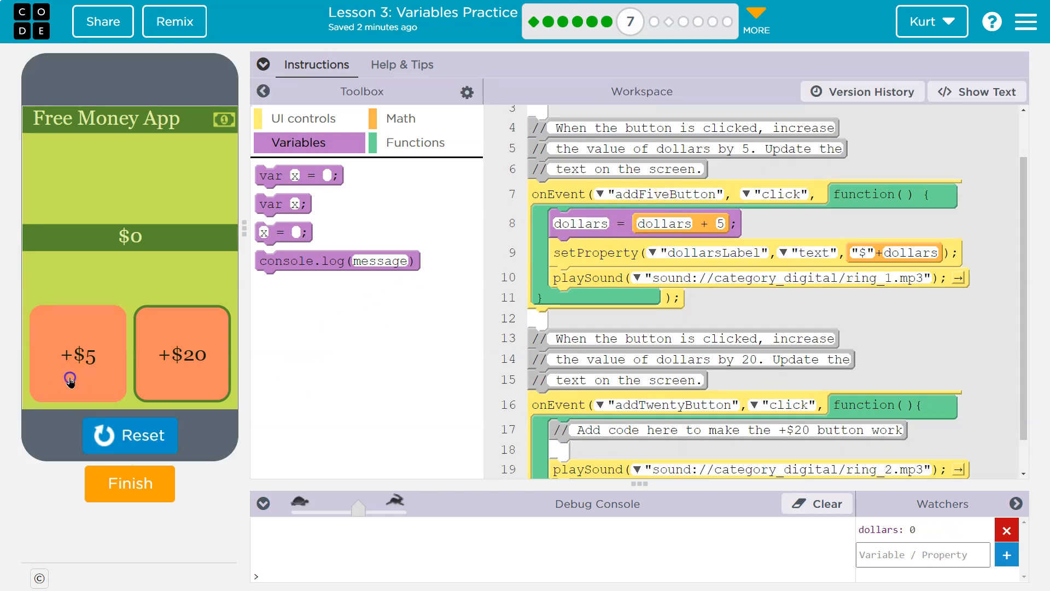
Add $5 twice to reach $10, then scroll to the addTwentyButton block.
left_click(77, 353)
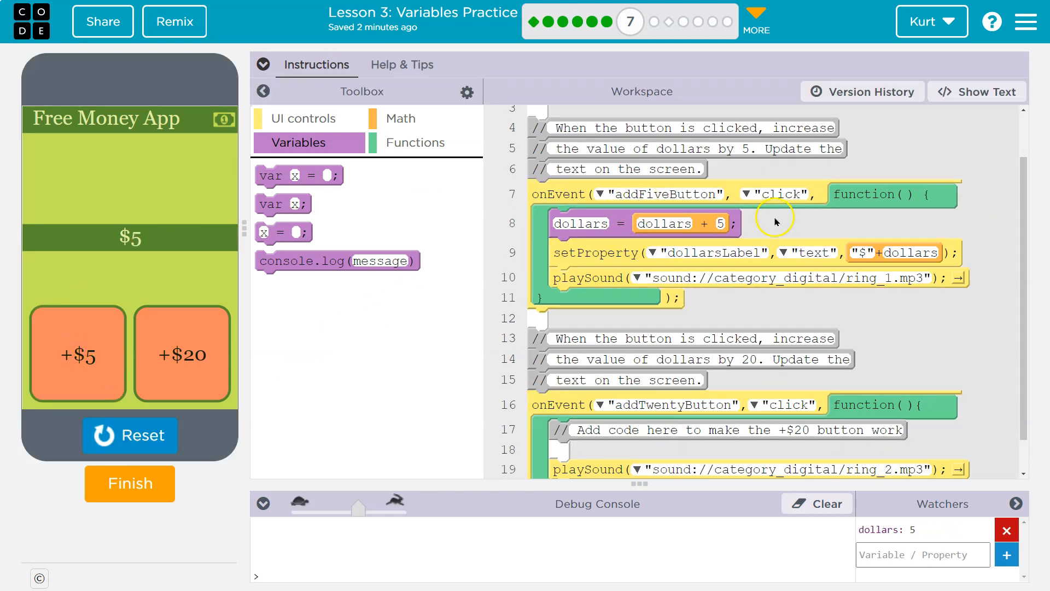
mouse_move(626, 121)
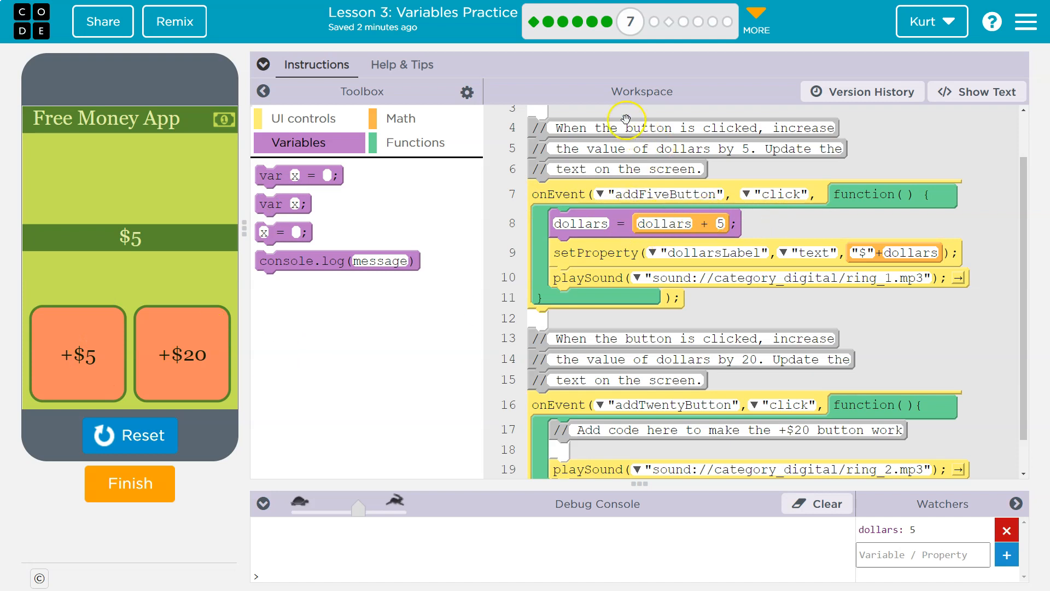
mouse_move(630, 249)
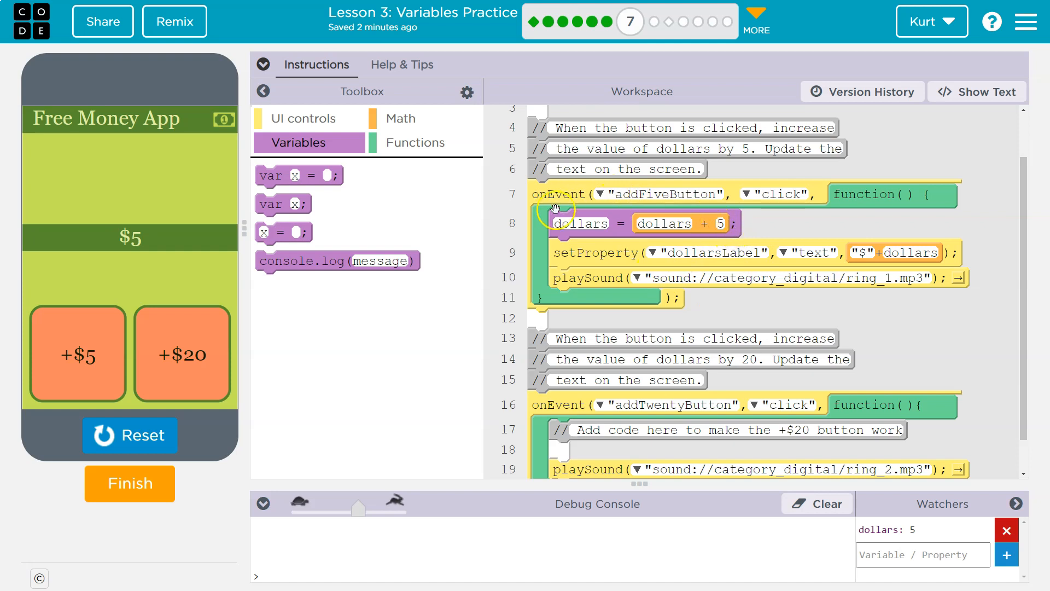
mouse_move(579, 326)
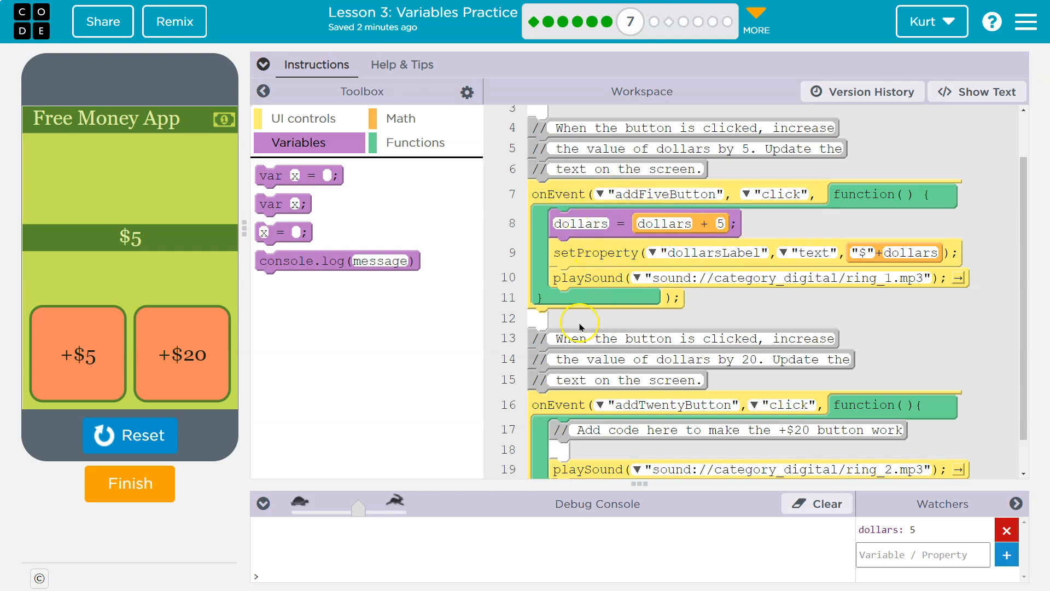
left_click(77, 354)
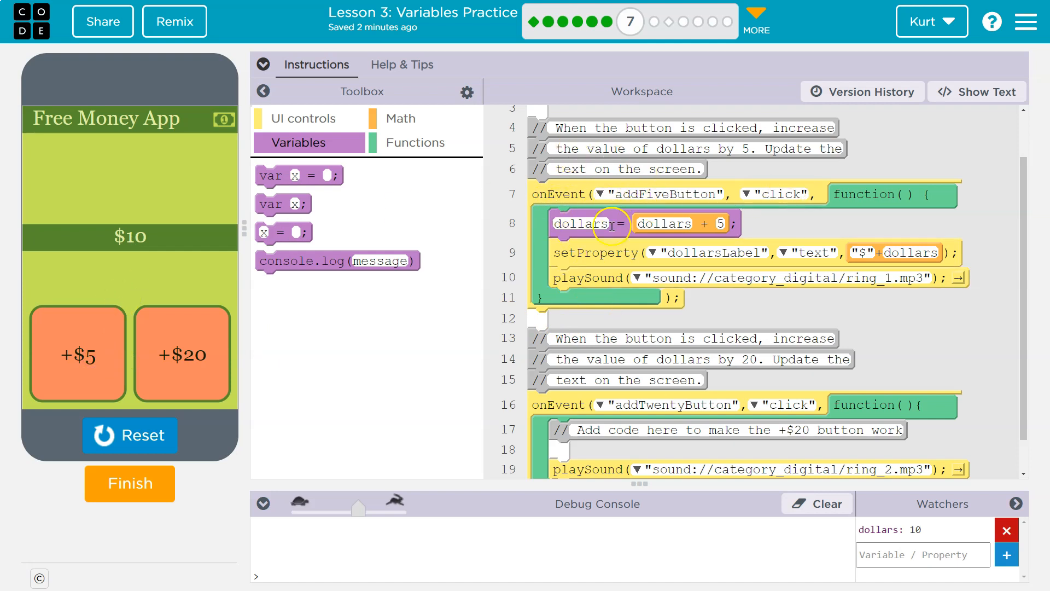
mouse_move(666, 224)
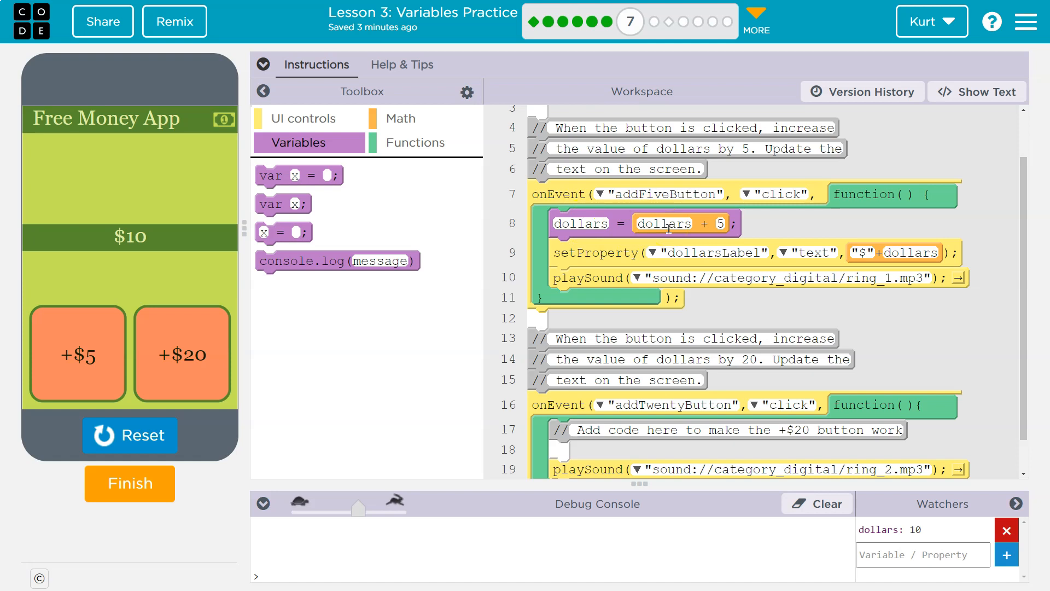
left_click(720, 223)
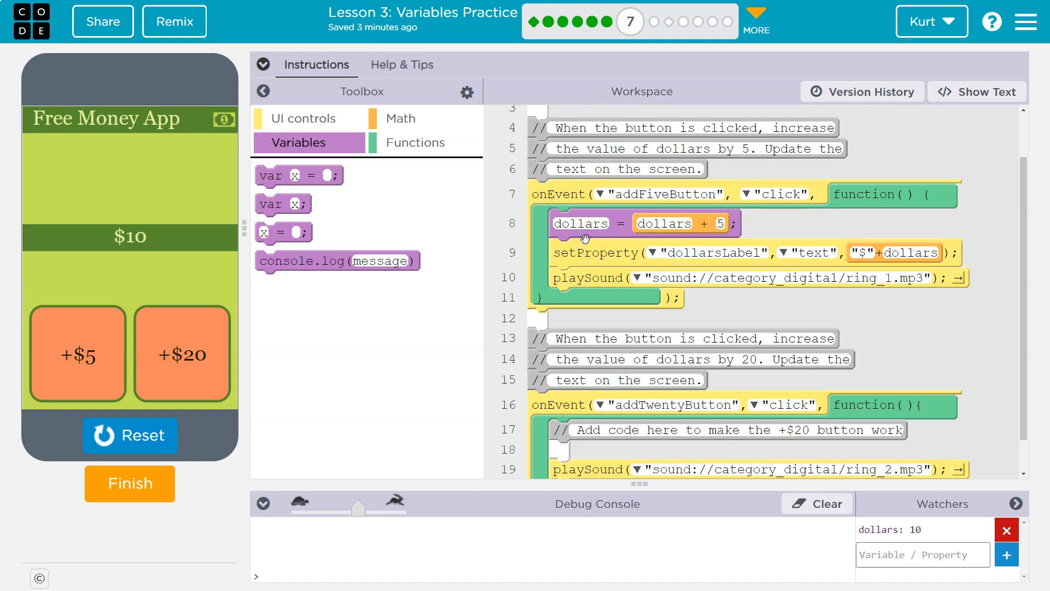
scroll("down", 3)
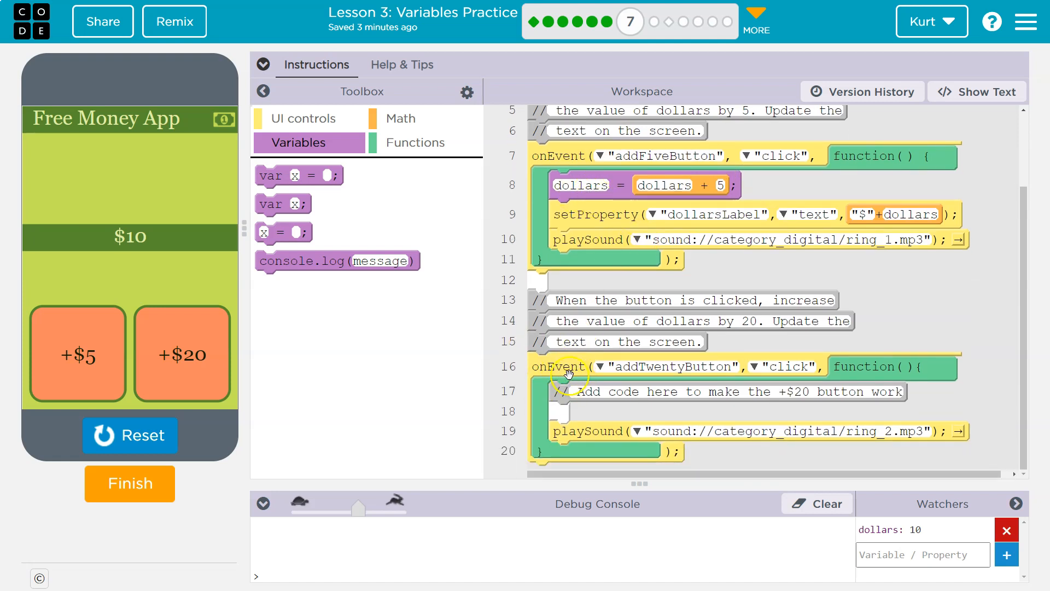
mouse_move(268, 175)
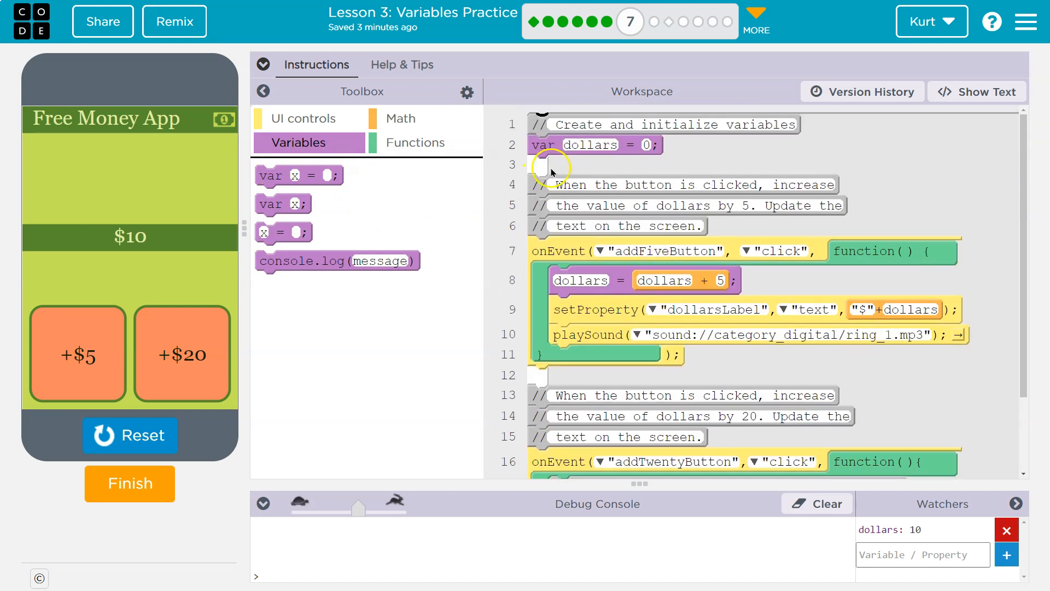
Inside the addTwentyButton onEvent, set dollars to dollars + 20.
scroll("down", 3)
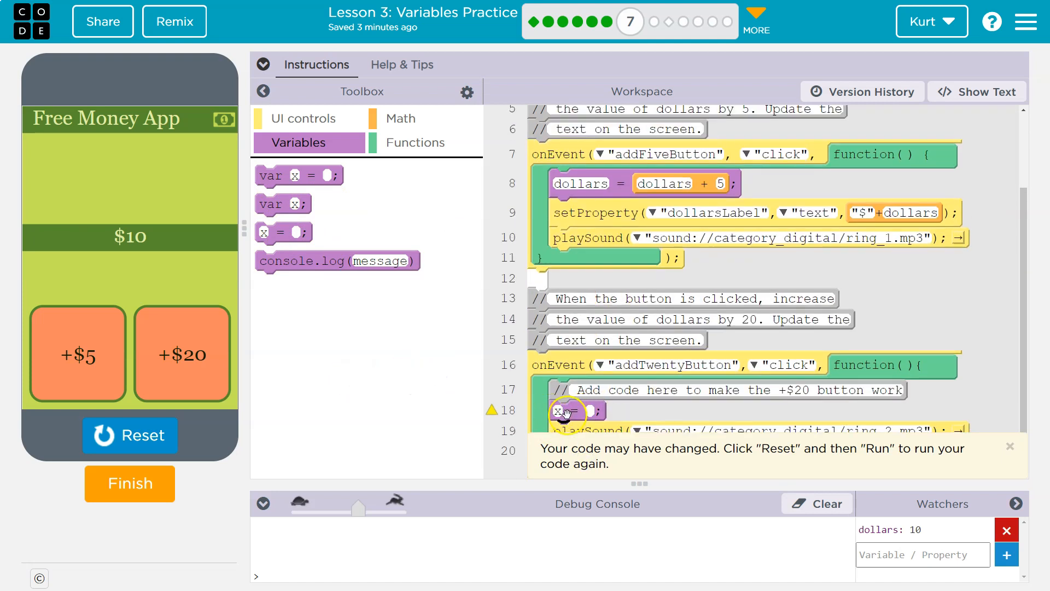
type("d")
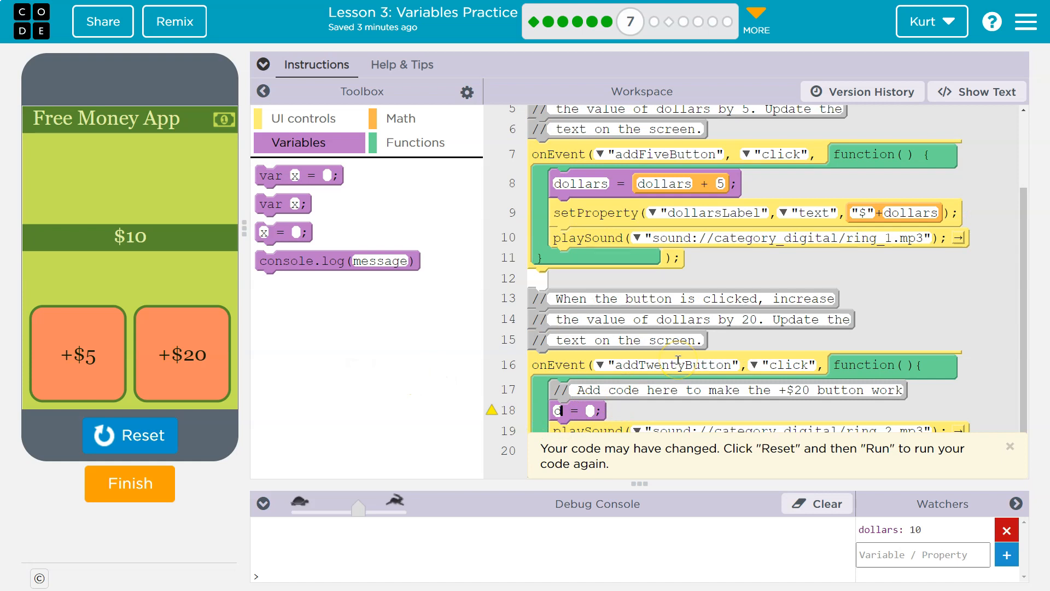
type("ollars")
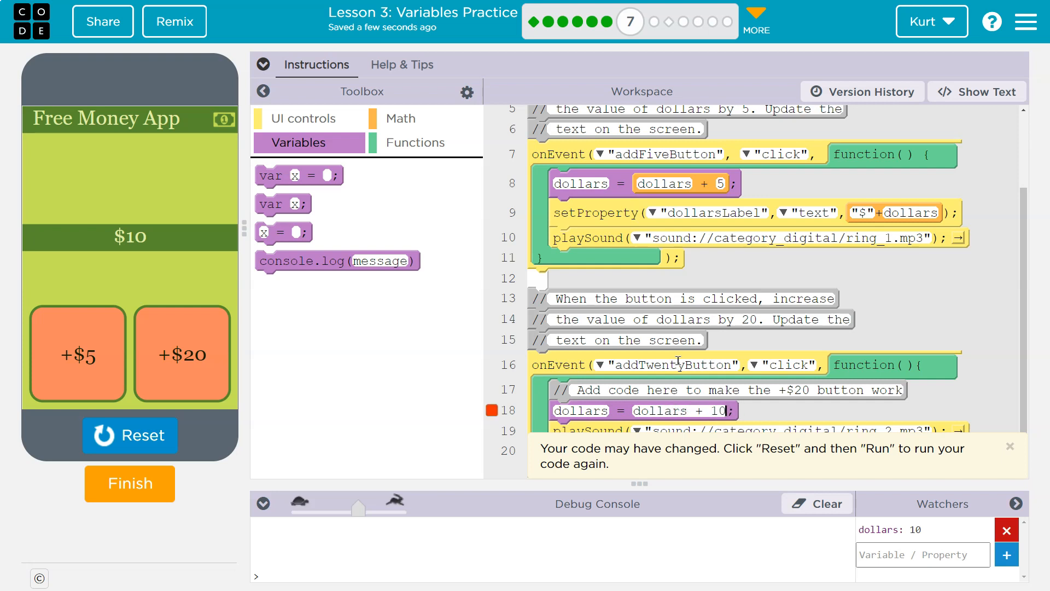
type("2")
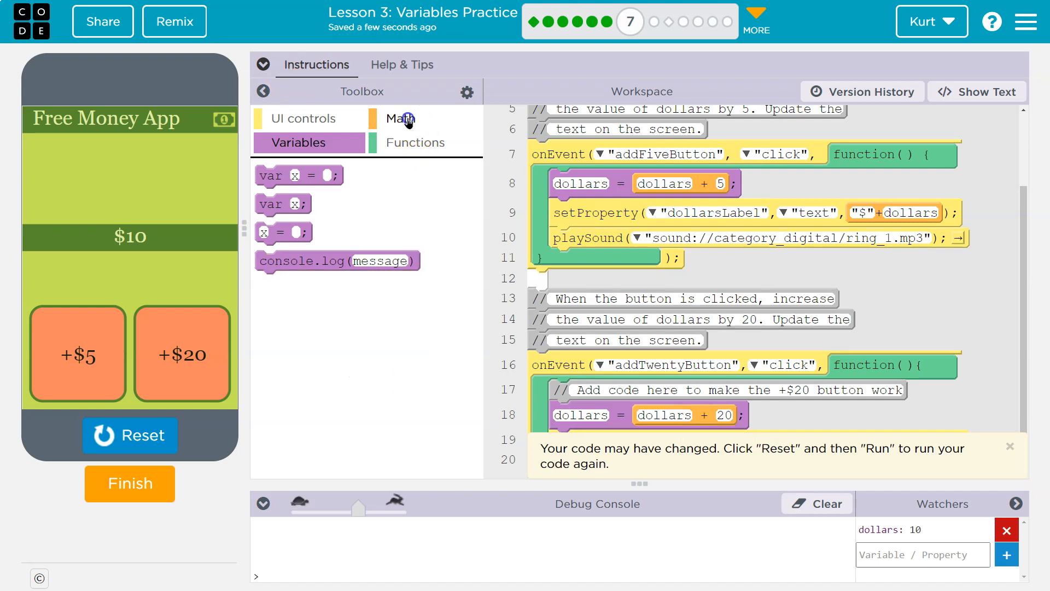
left_click(398, 118)
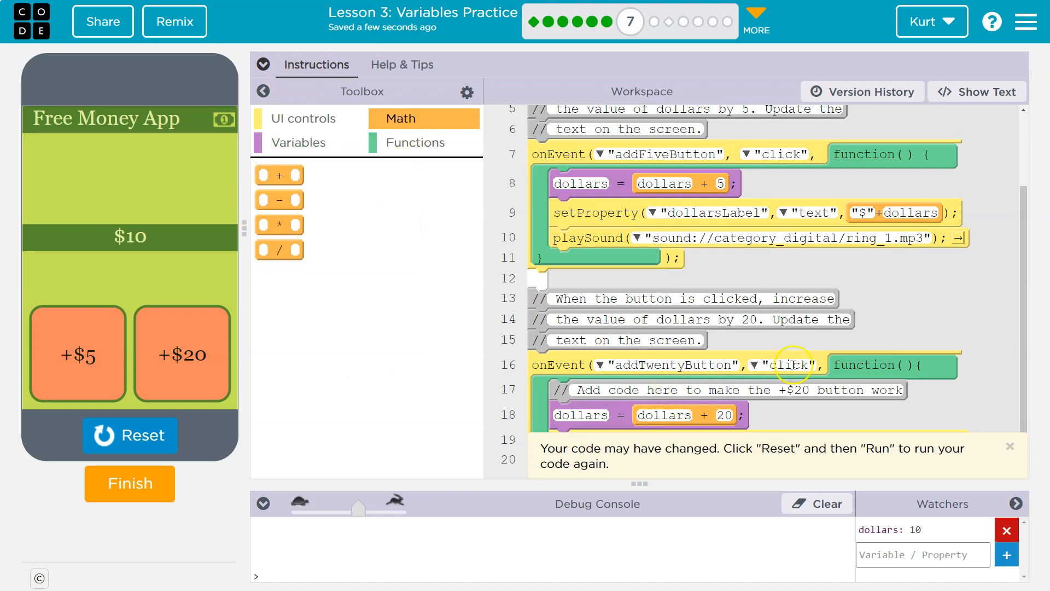
Test +$5 then +$20: watched dollars reaches 25 while the label stays $5, then stop the app.
left_click(130, 435)
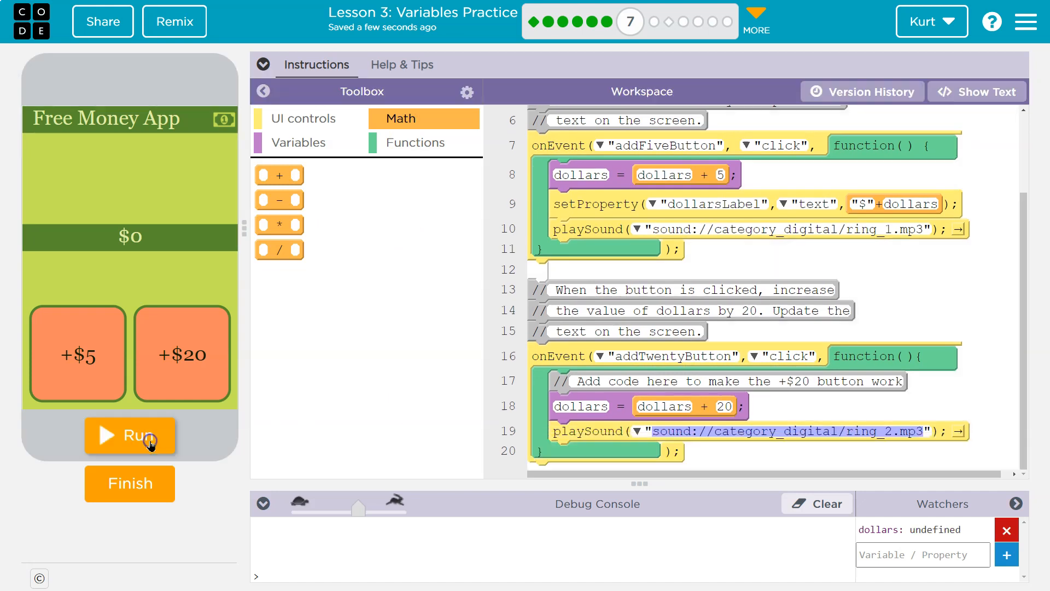
left_click(130, 436)
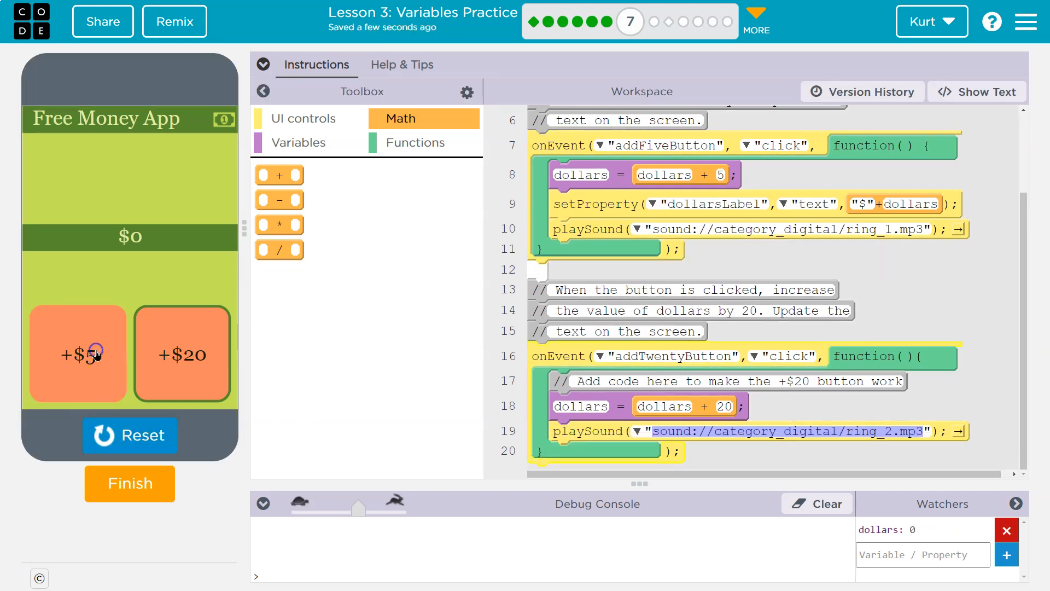
left_click(78, 353)
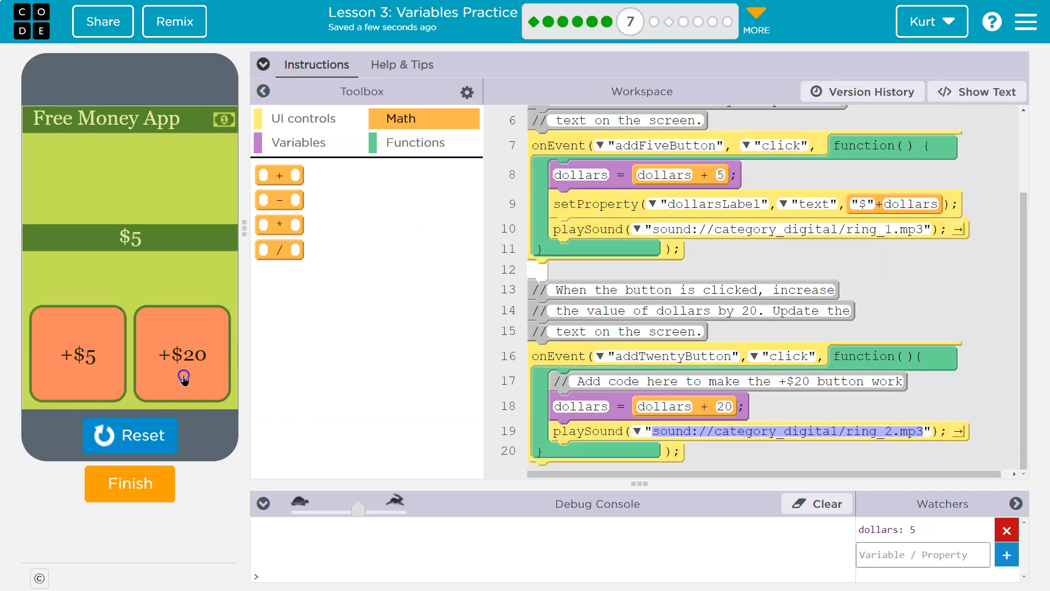
left_click(183, 353)
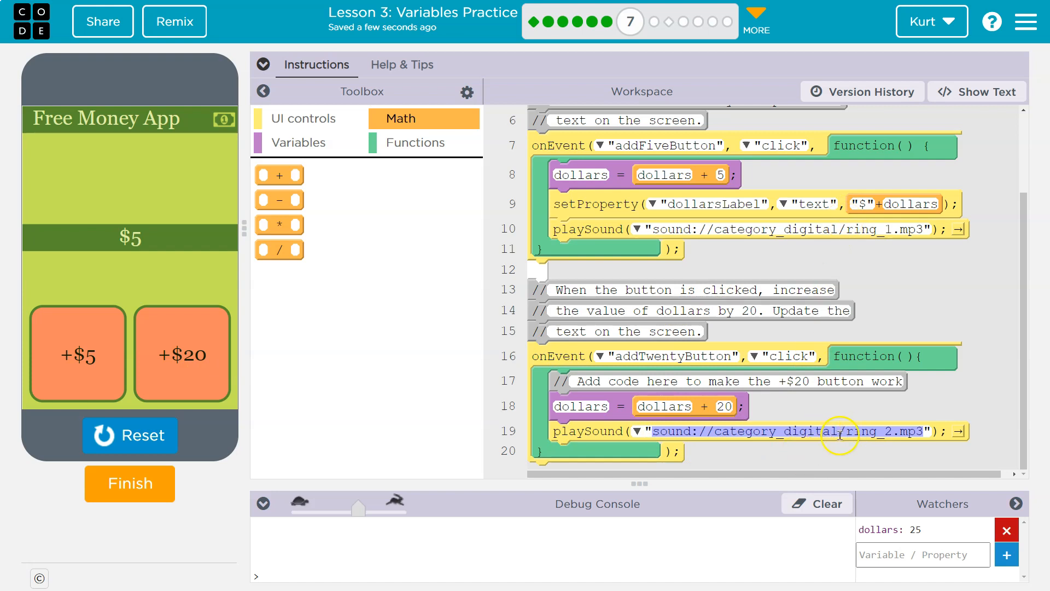
mouse_move(243, 447)
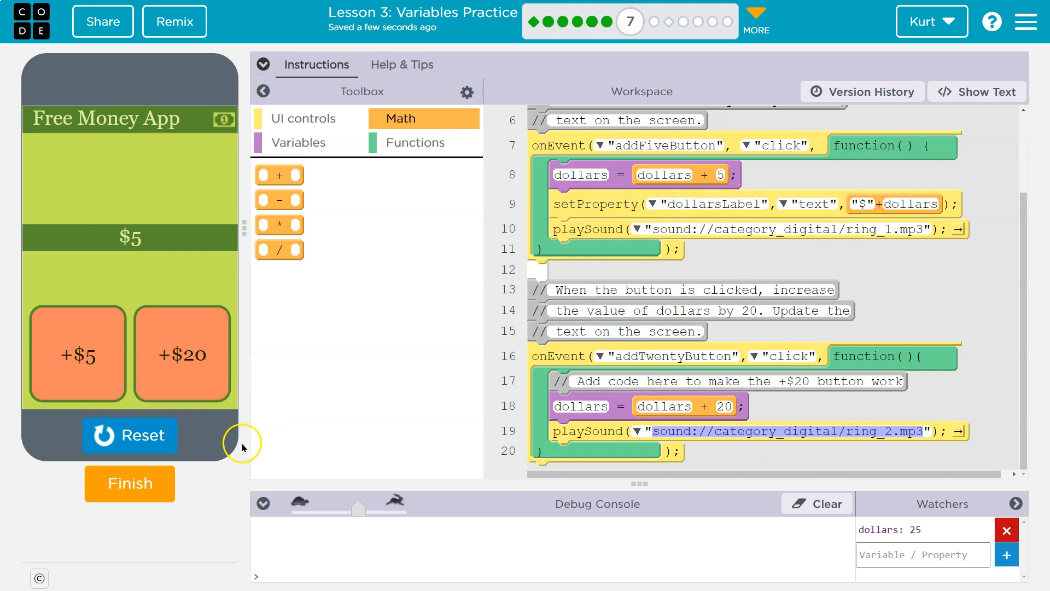
left_click(130, 435)
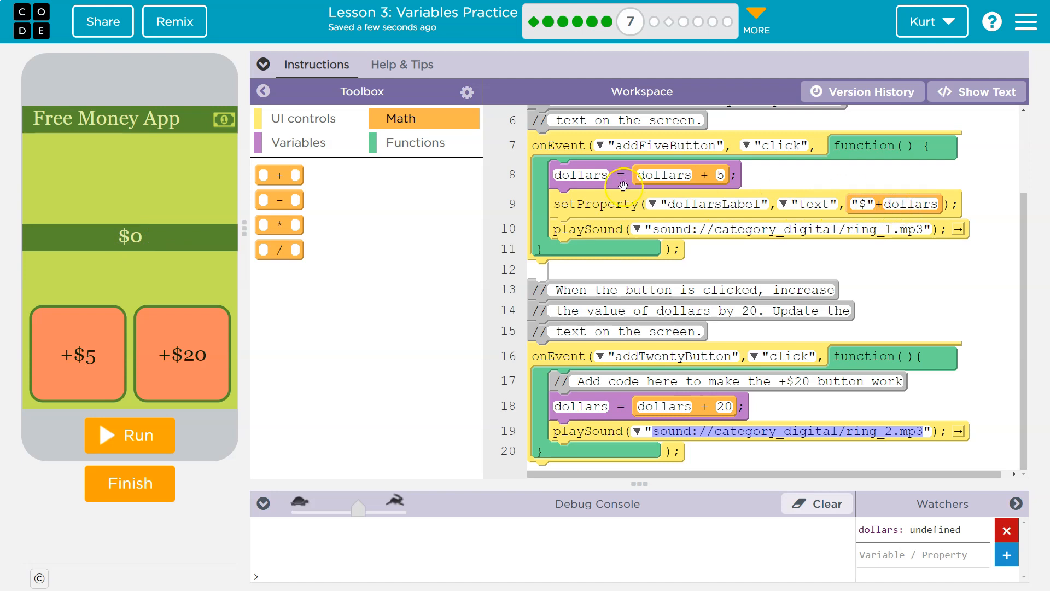
mouse_move(891, 203)
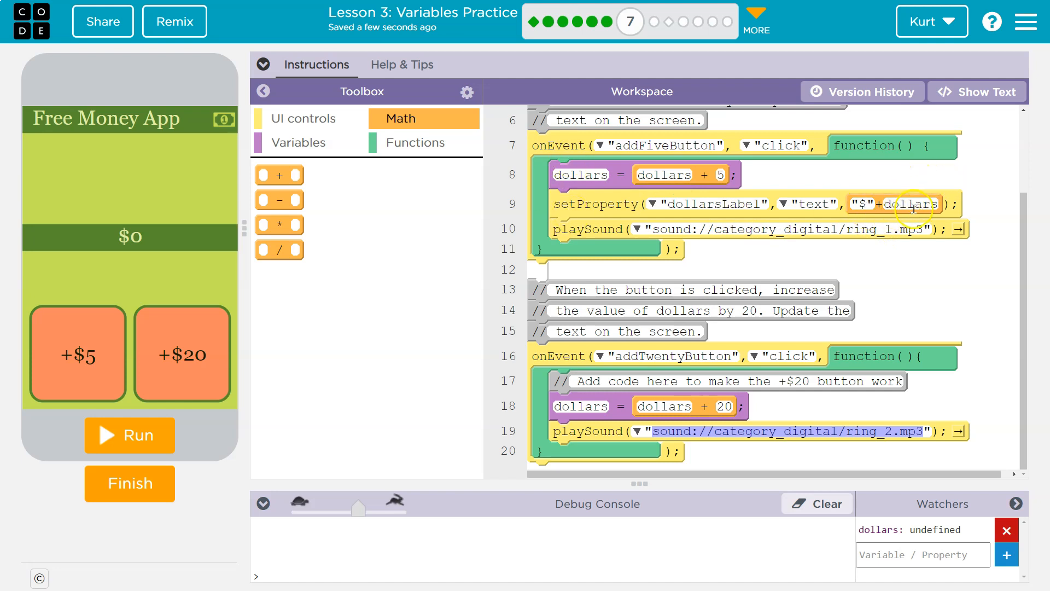
mouse_move(741, 209)
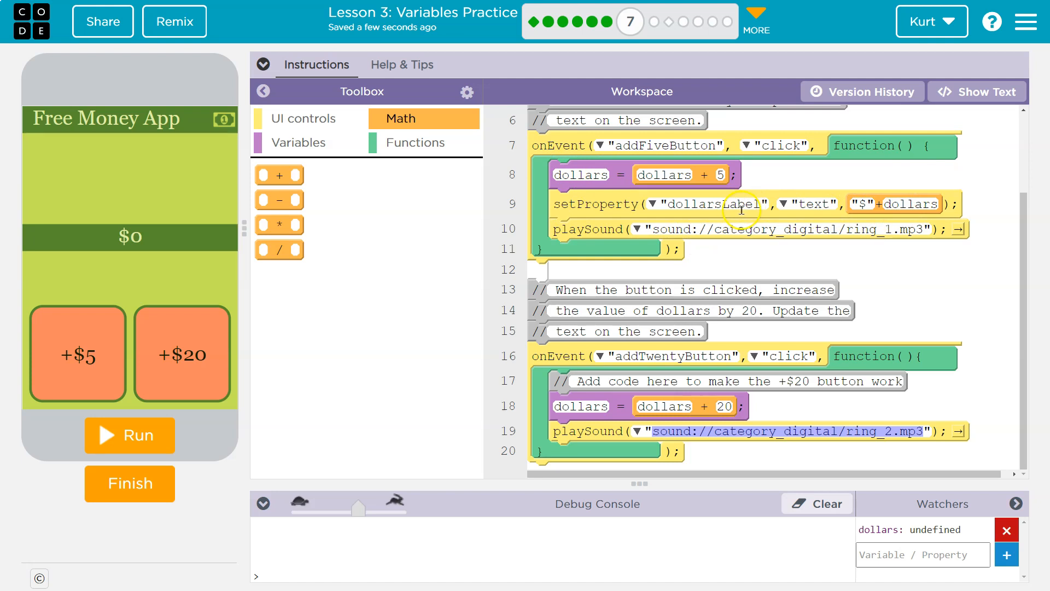
mouse_move(131, 237)
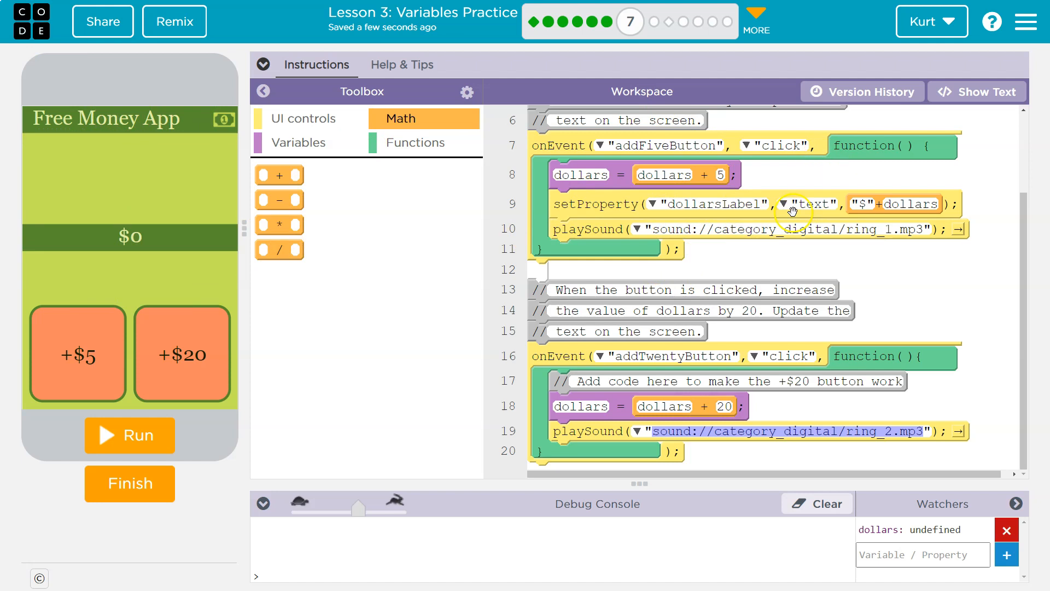
mouse_move(912, 204)
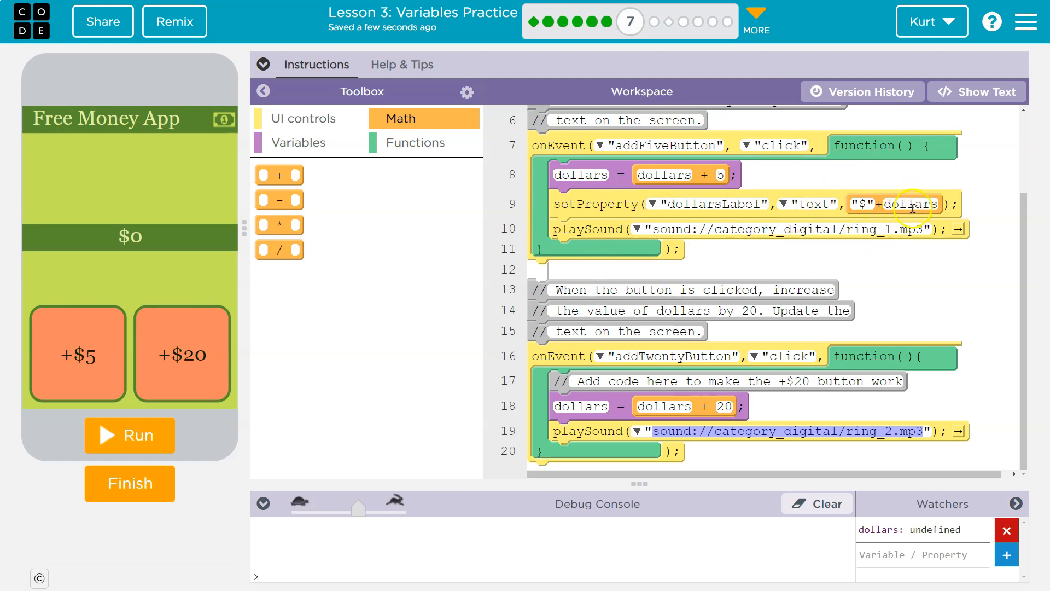
mouse_move(365, 161)
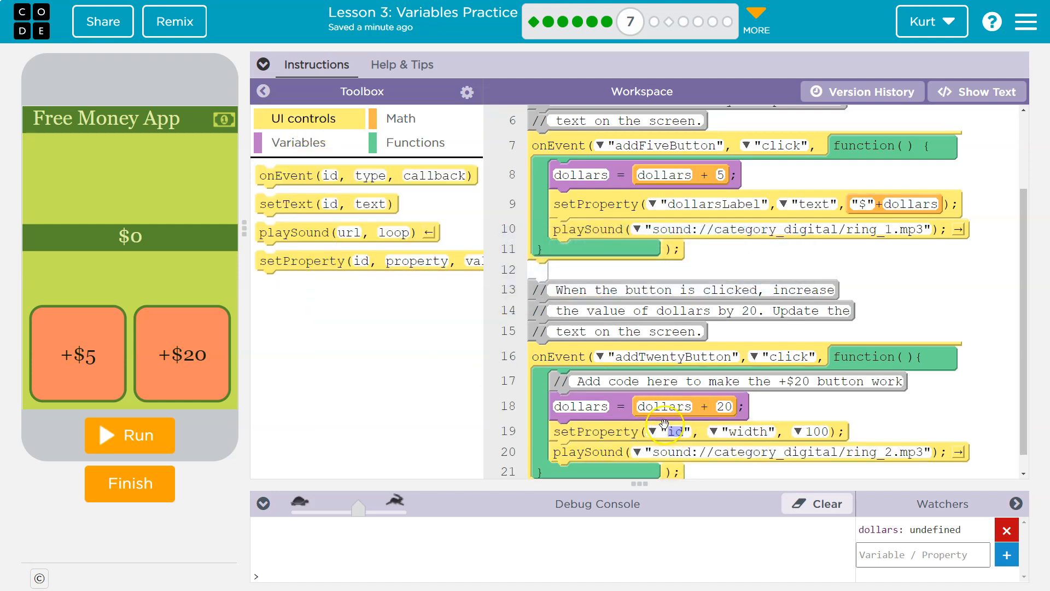
Target dollarsLabel in setProperty and set its text to "$" + dollars.
left_click(665, 431)
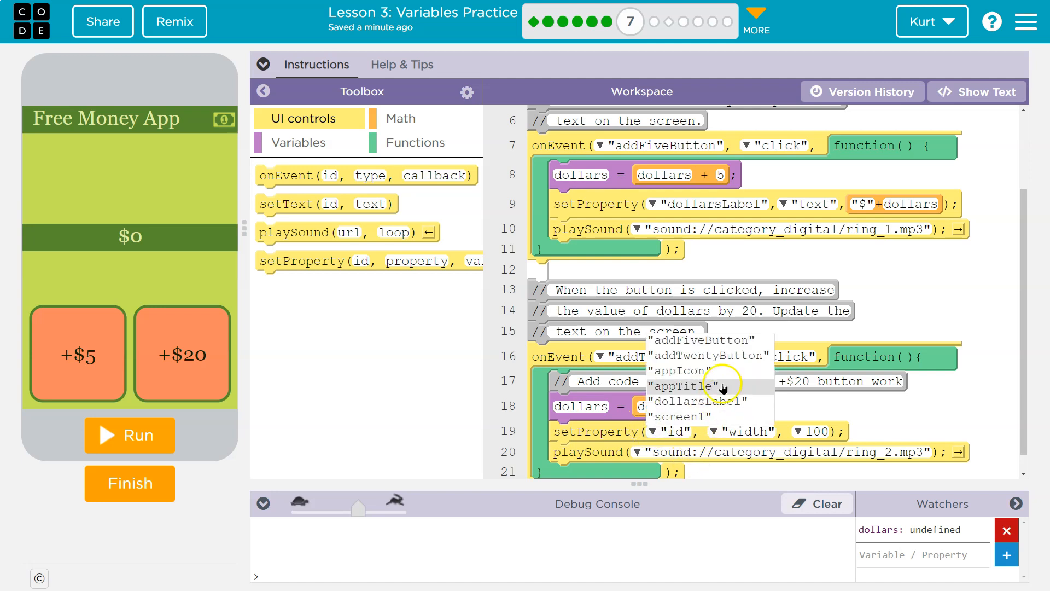
left_click(685, 387)
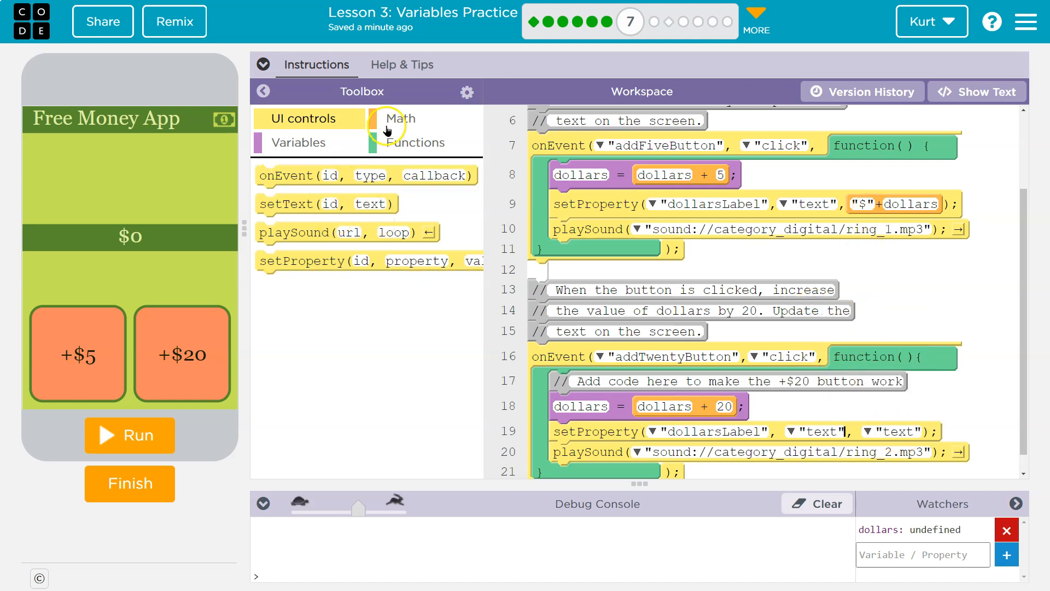
left_click(399, 118)
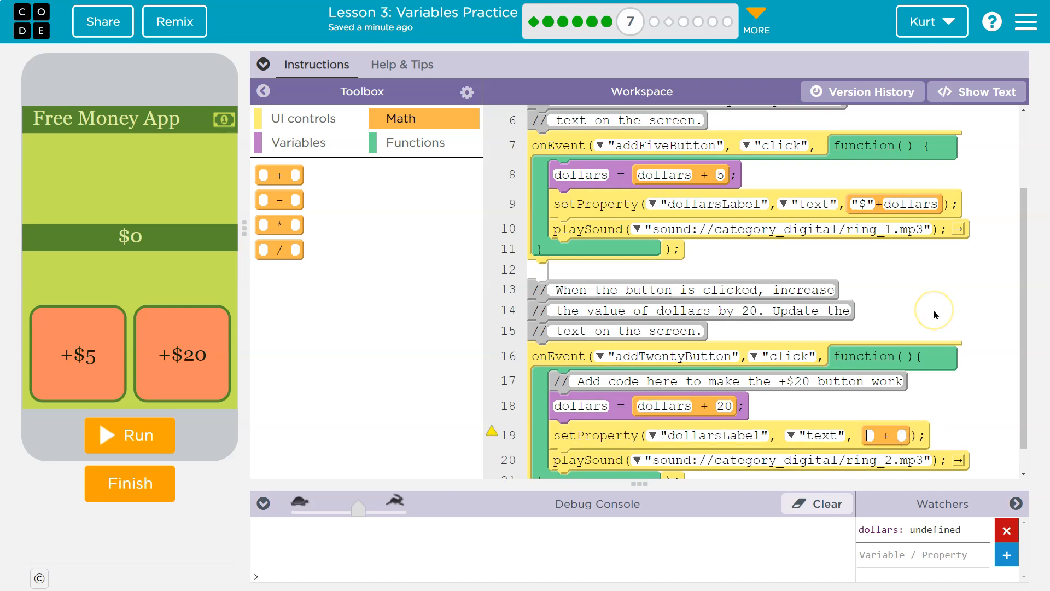
type("$\"")
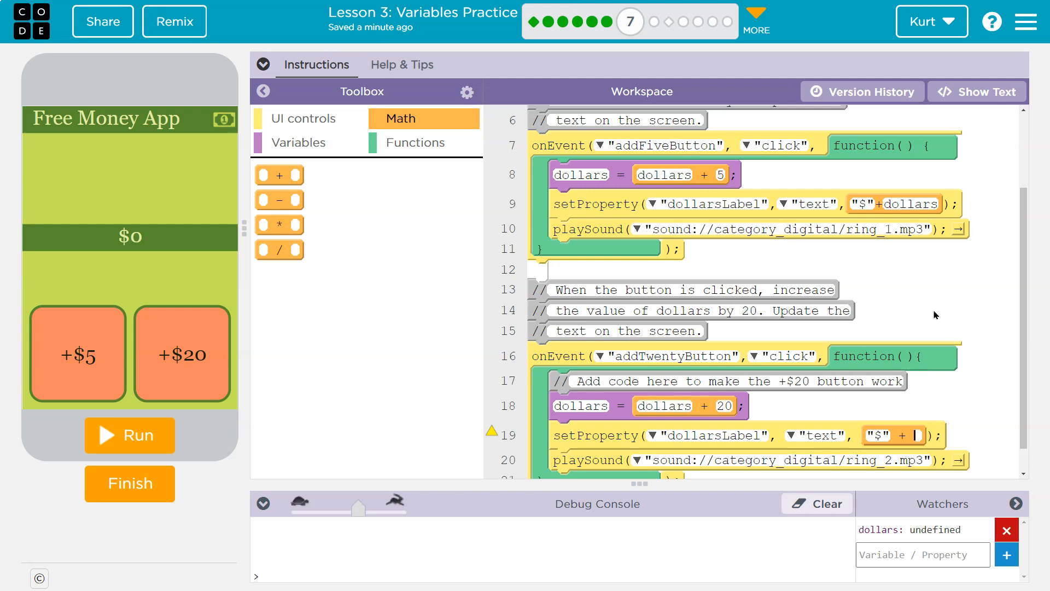
type("dollars")
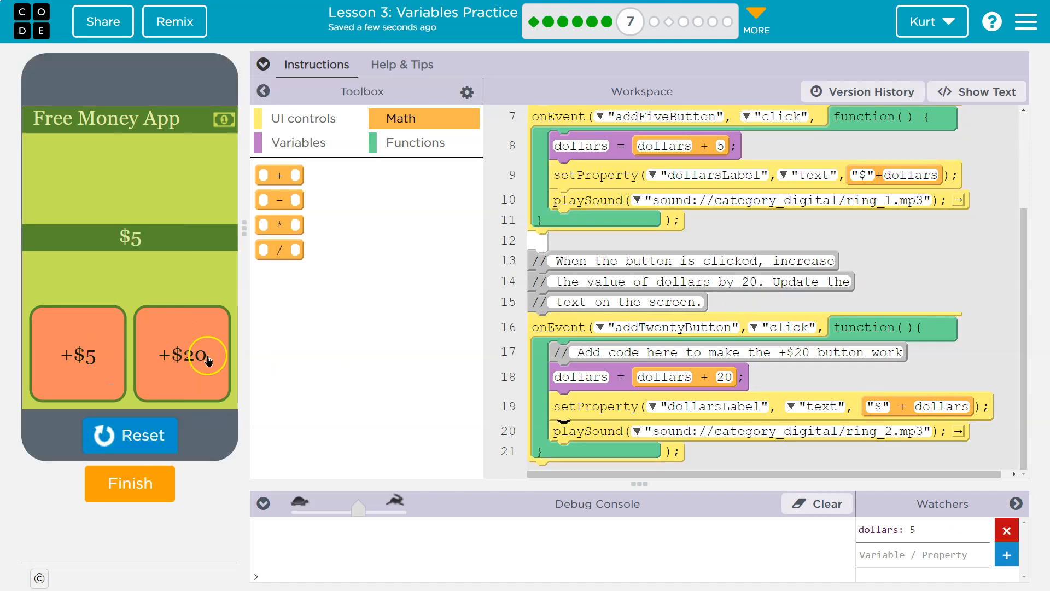
Add $20 four times and $5 once, confirming the label grows to $100.
left_click(182, 354)
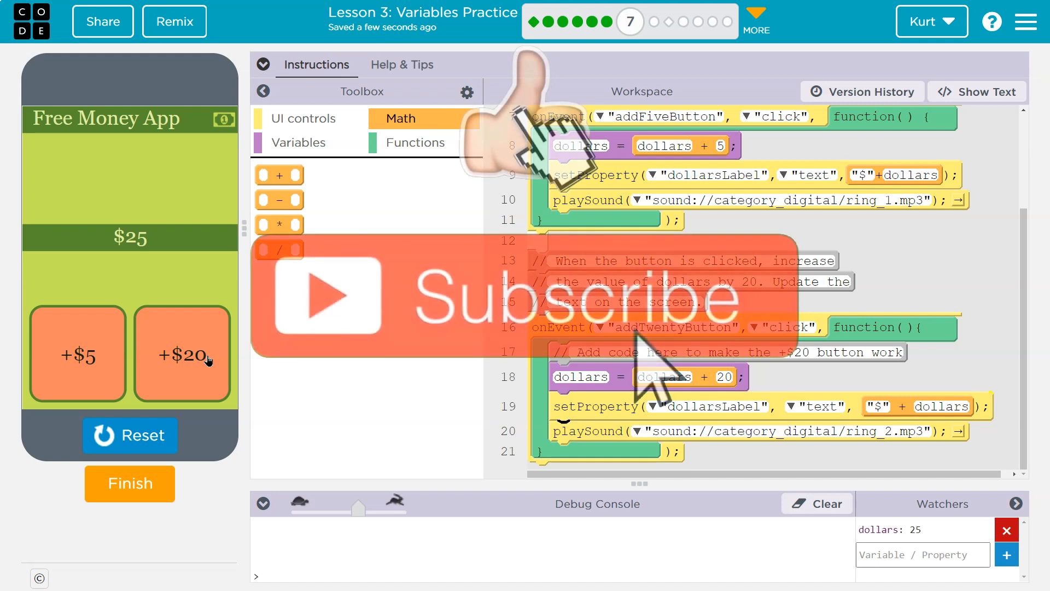
left_click(182, 353)
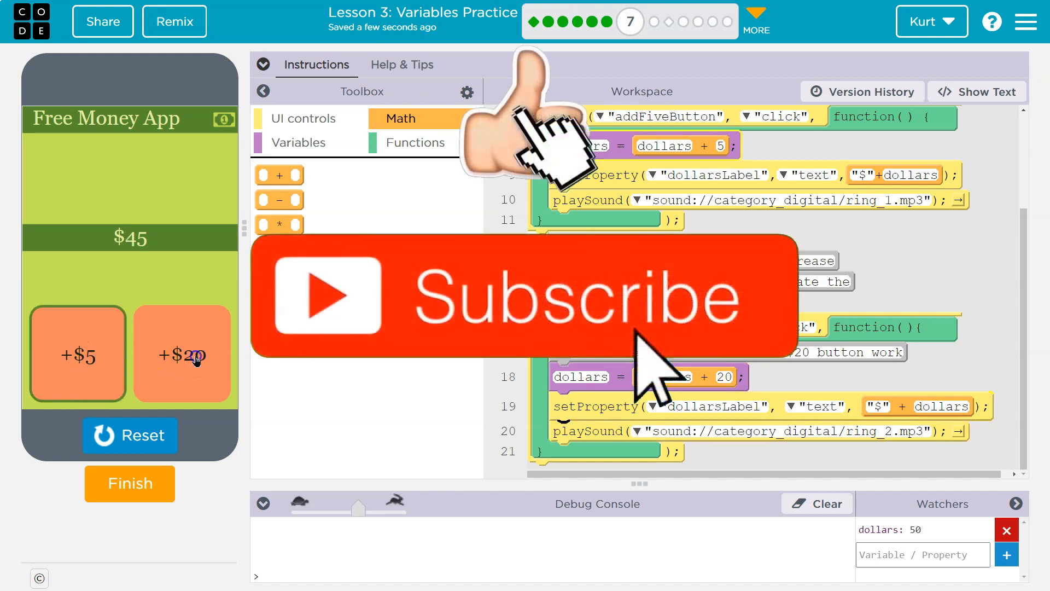
left_click(183, 353)
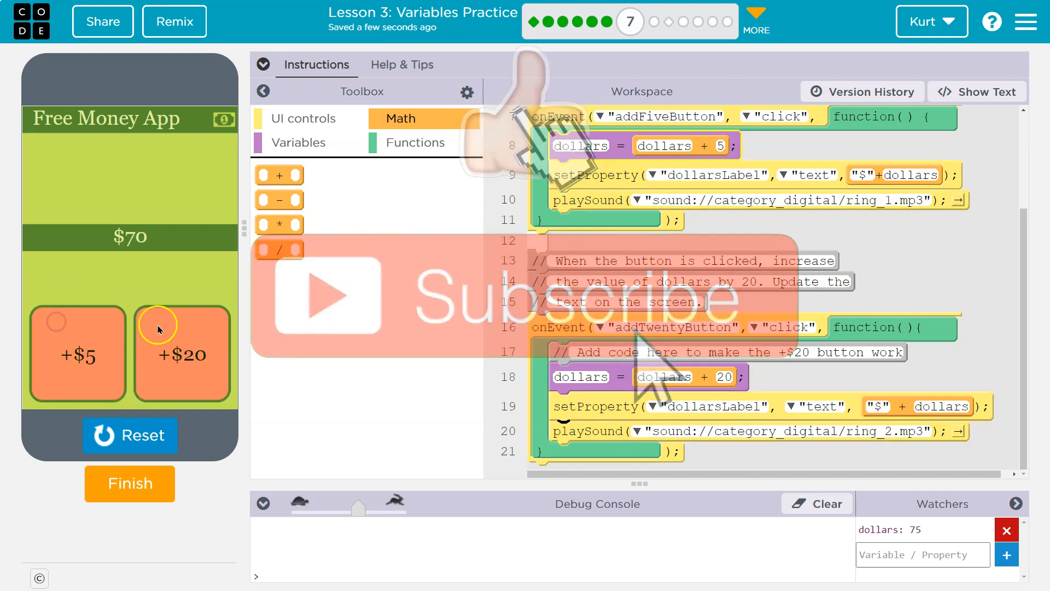
left_click(182, 353)
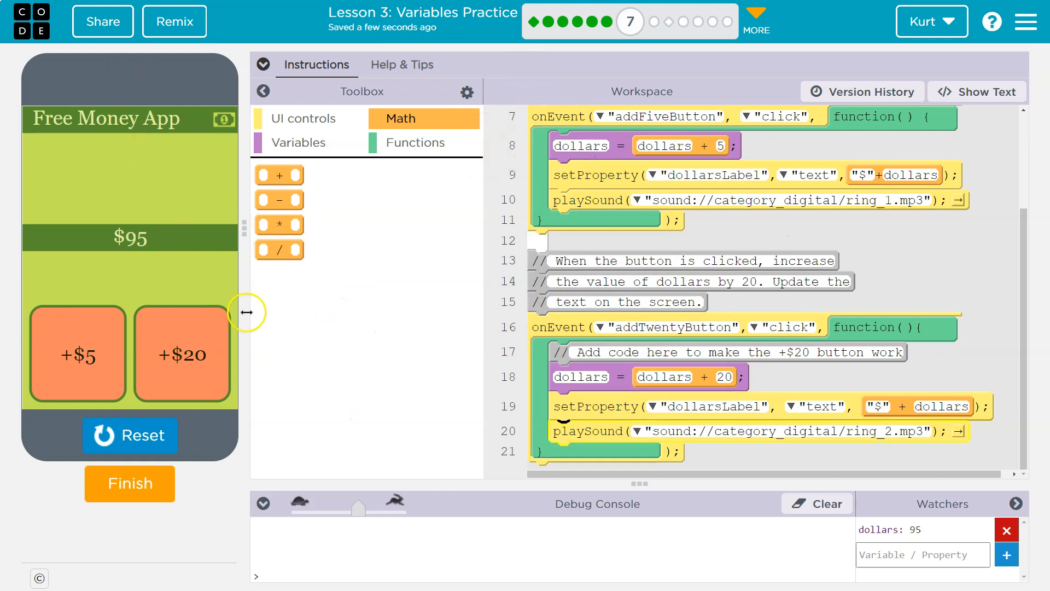
left_click(77, 353)
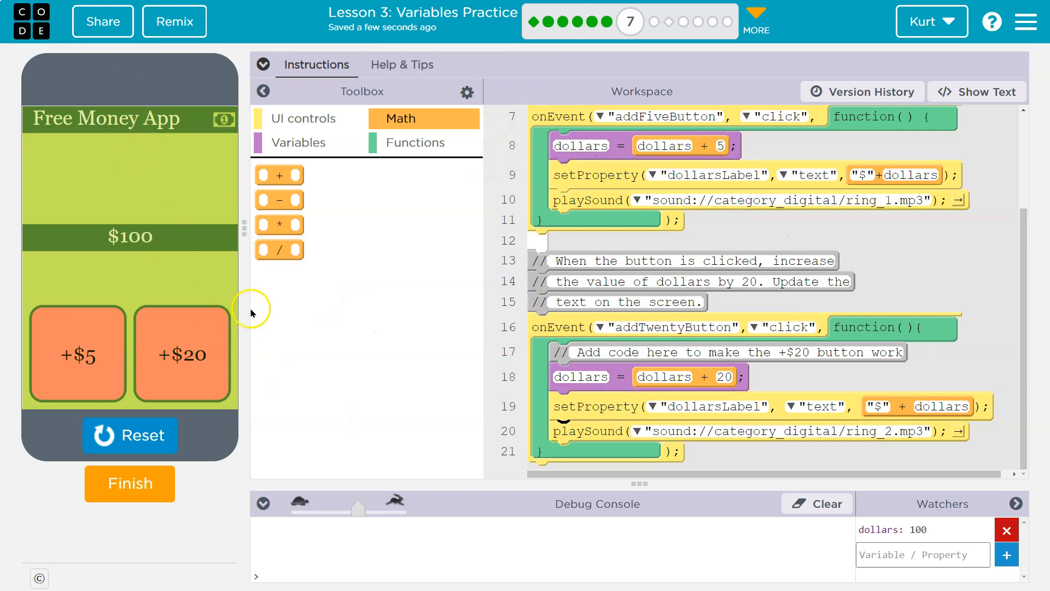